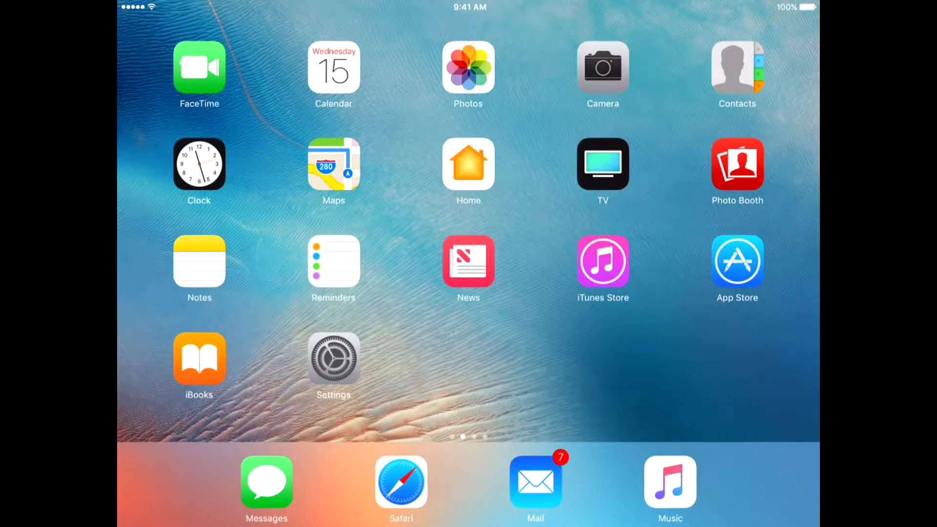
- Launch Settings from the Home Screen, landing on the General page
click(333, 363)
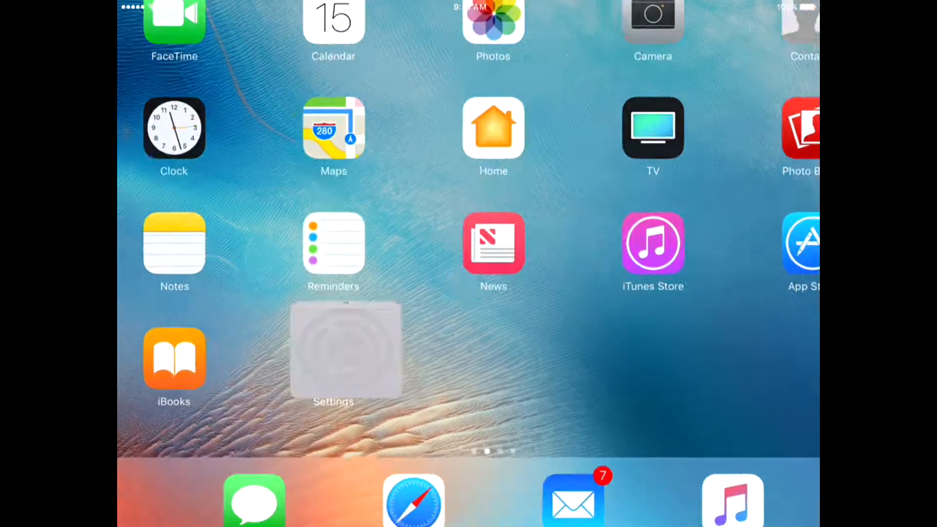
click(333, 349)
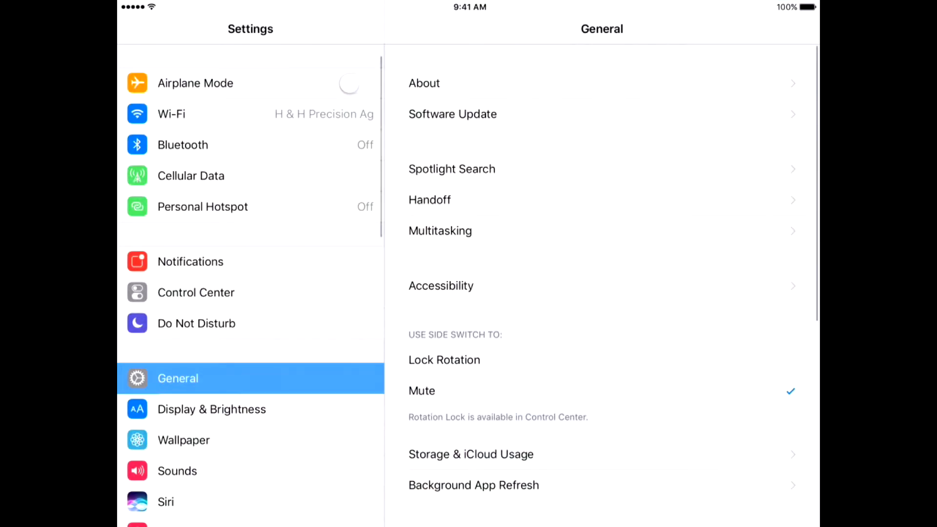
- Switch Bluetooth on so Beacon_v3.0#000505 connects, then go back to the Home Screen
click(239, 145)
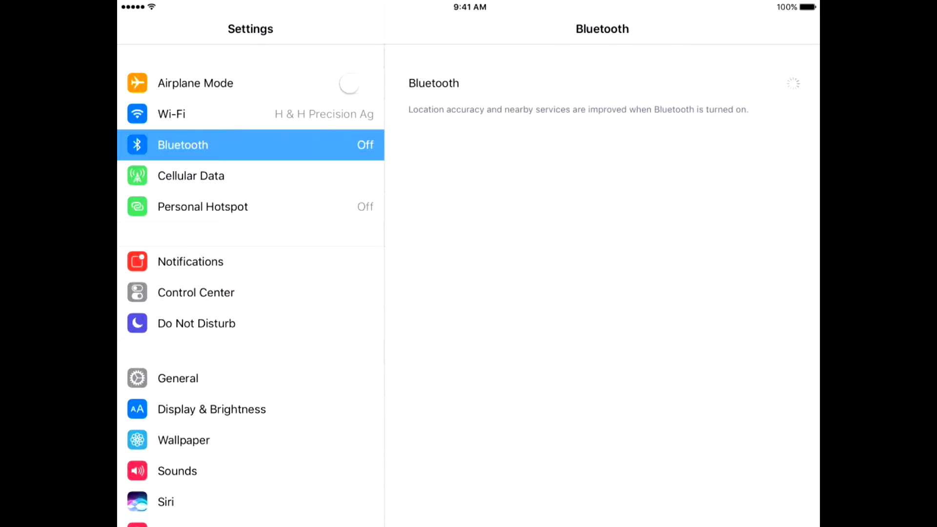
click(778, 83)
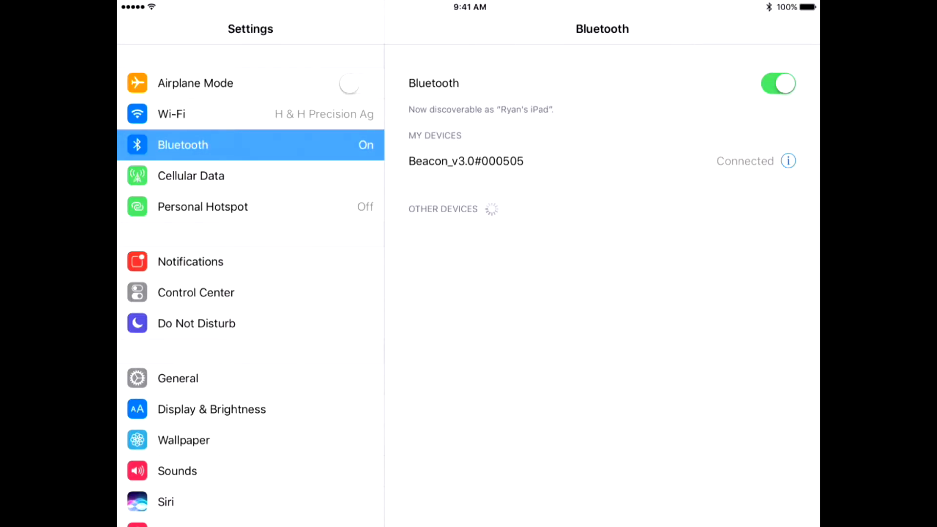
key(home)
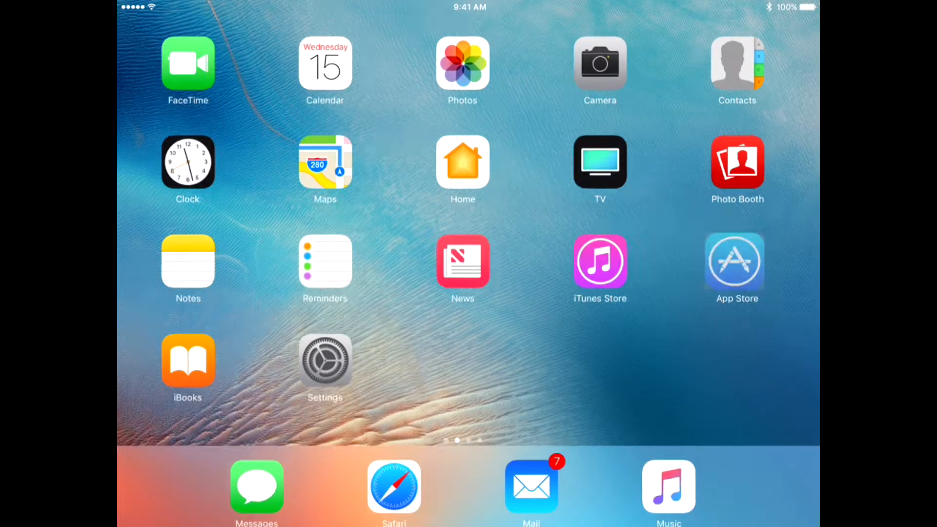
- Search the App Store for 'digifarm vbn, llc' and launch the installed DigiFarm NTRIP Client
click(736, 261)
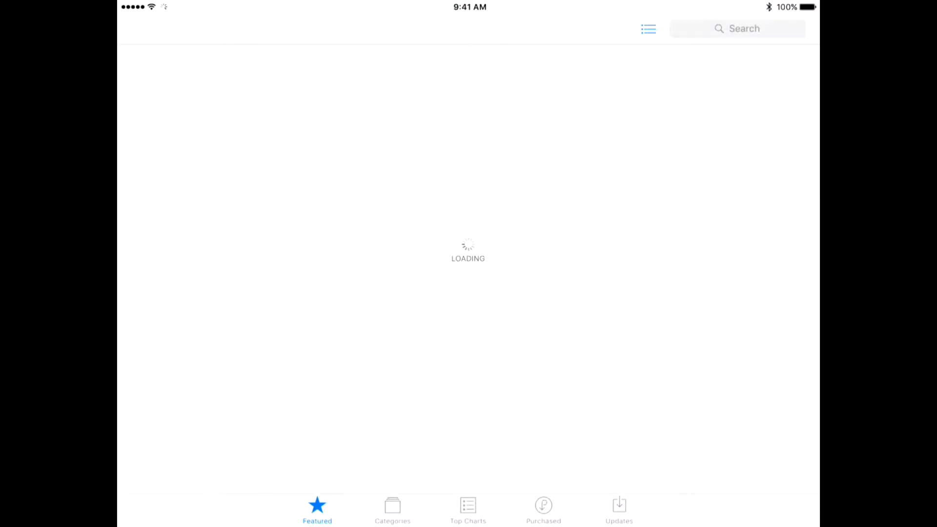
click(738, 28)
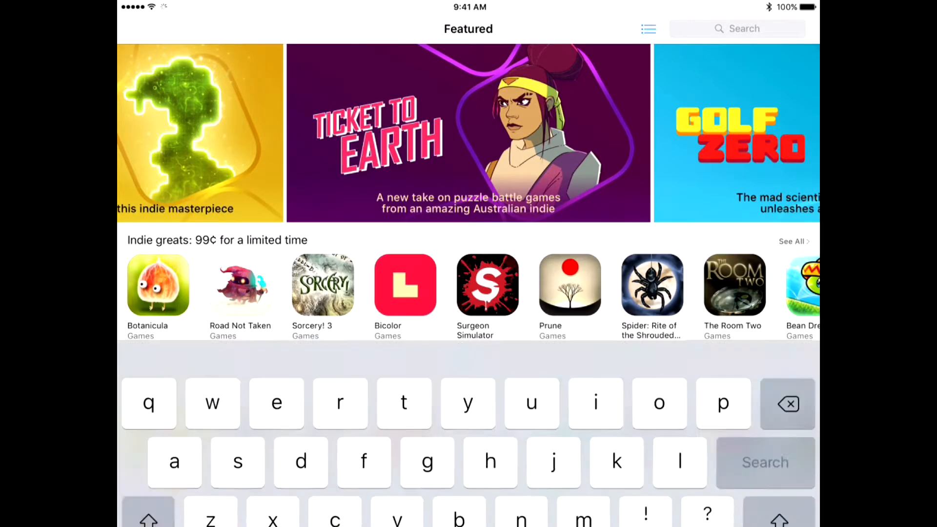
text(digif)
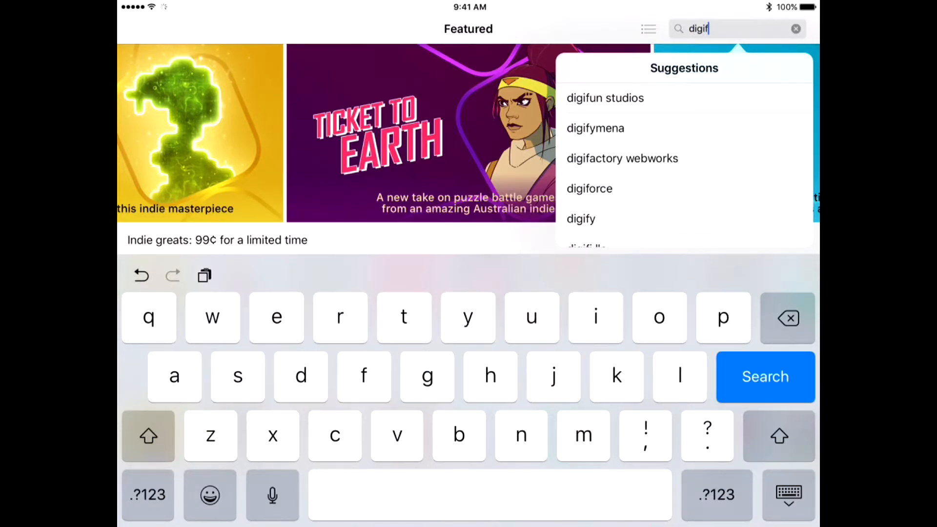
text(arm)
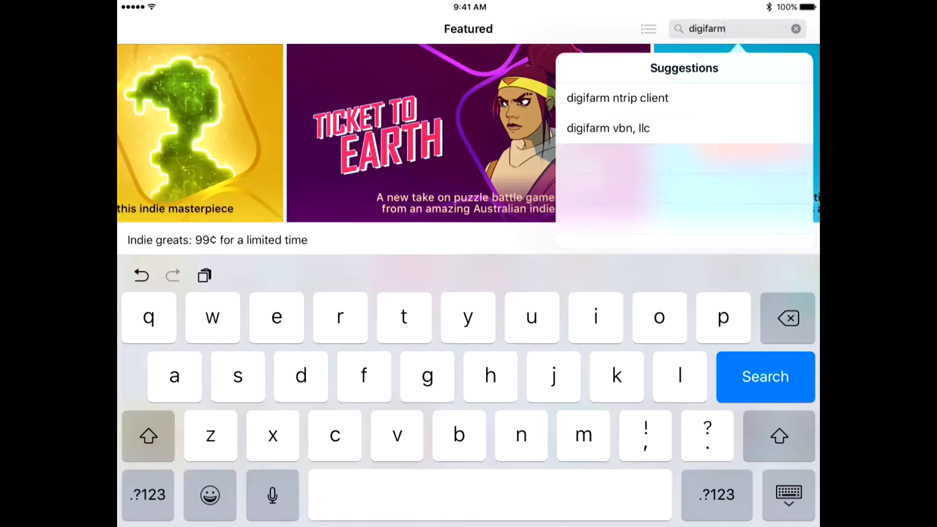
click(607, 128)
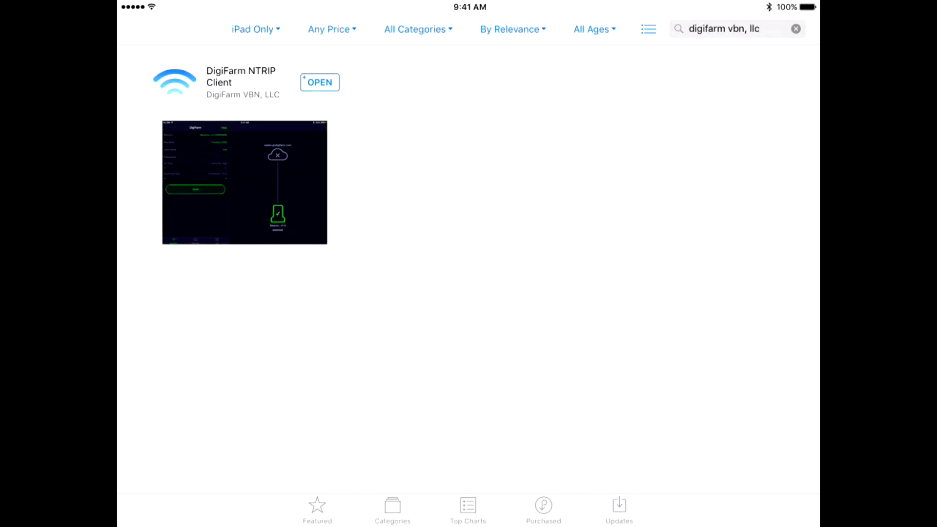
click(319, 82)
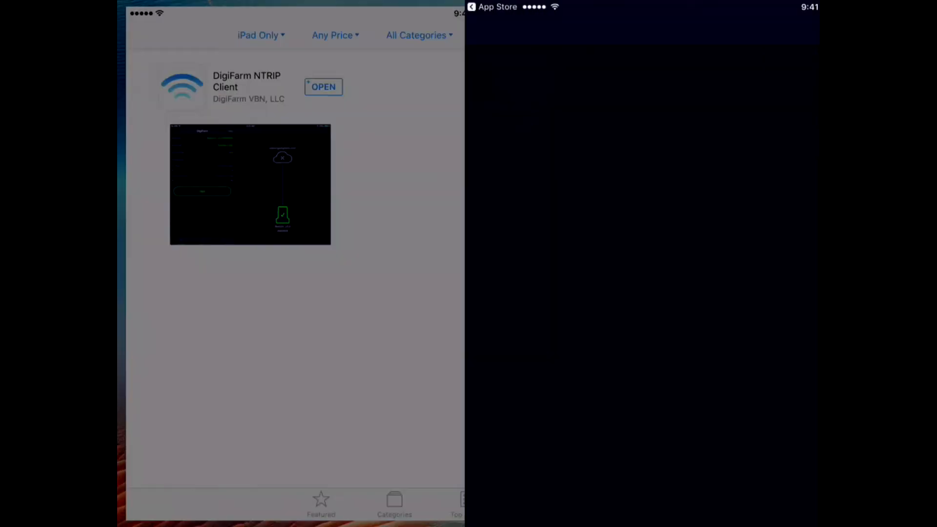
- Select Beacon_v3.0#000505 as the beacon and Trimble CMR as the receiver
click(323, 87)
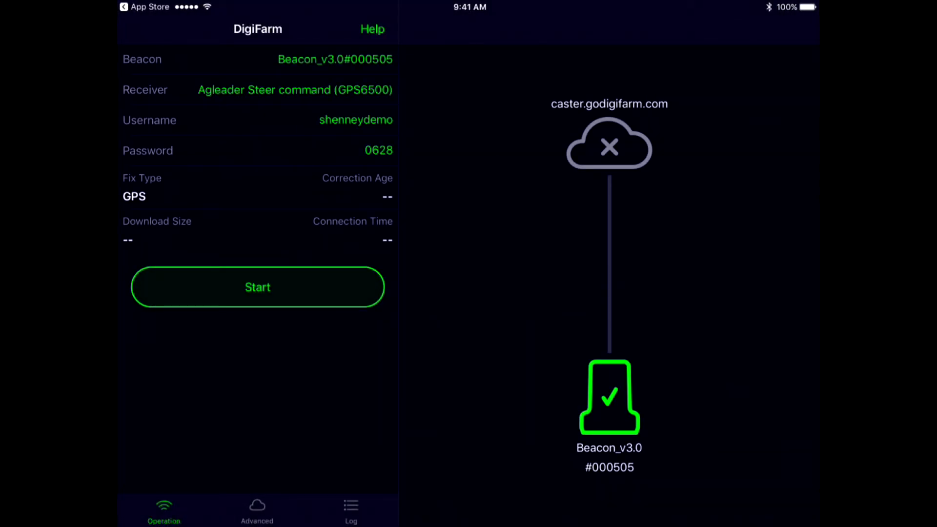
click(335, 58)
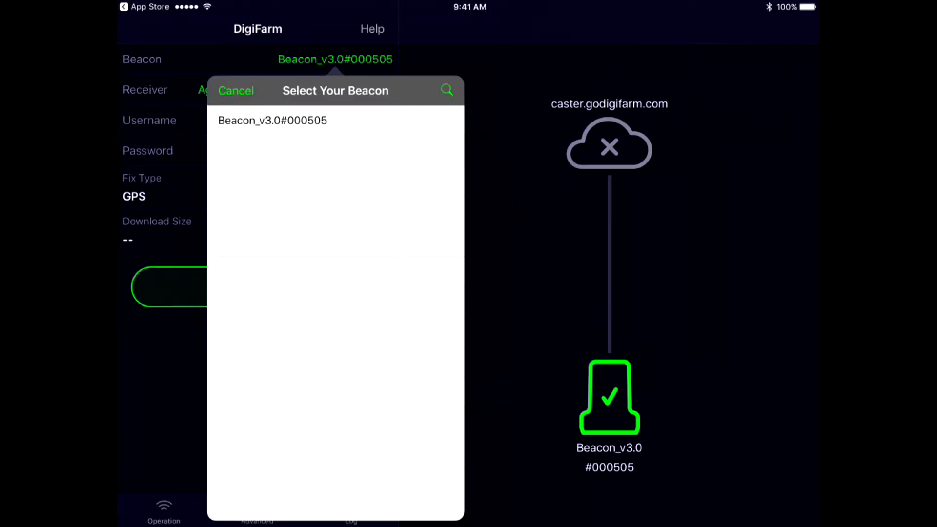
click(272, 120)
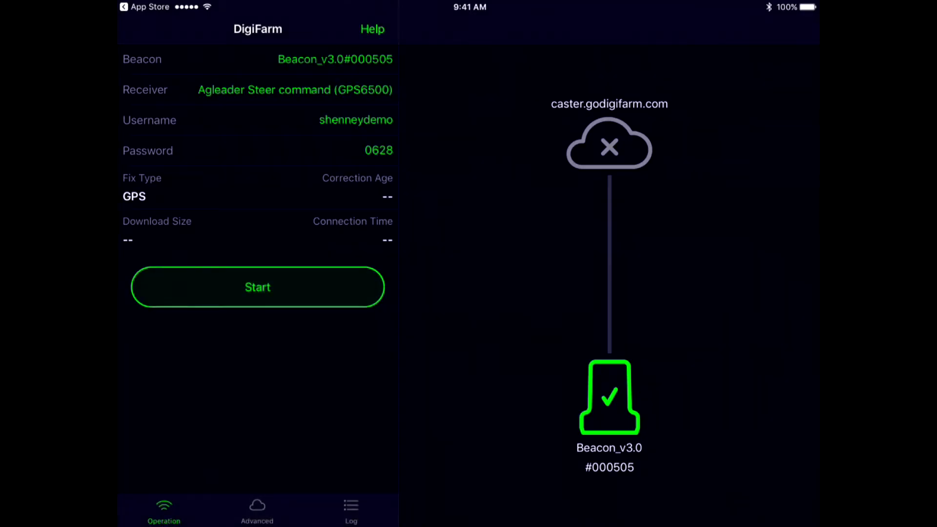
click(295, 90)
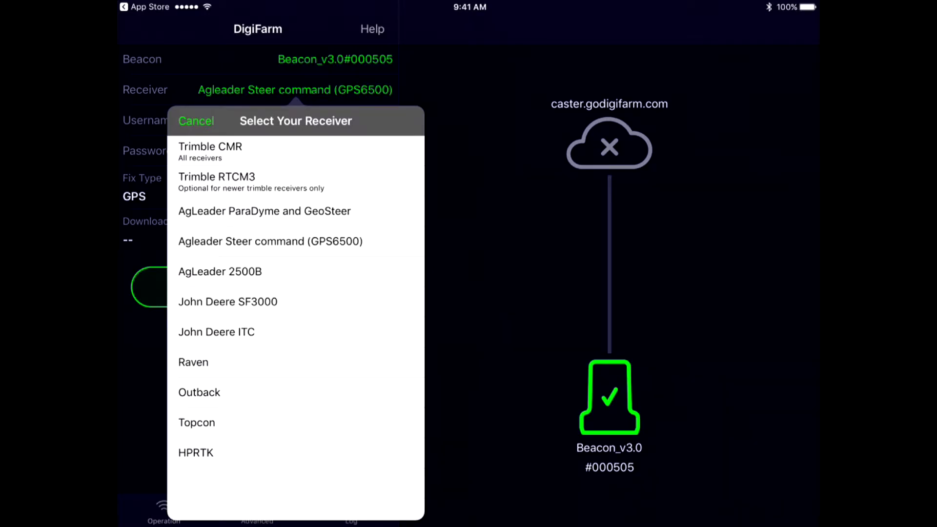
click(210, 146)
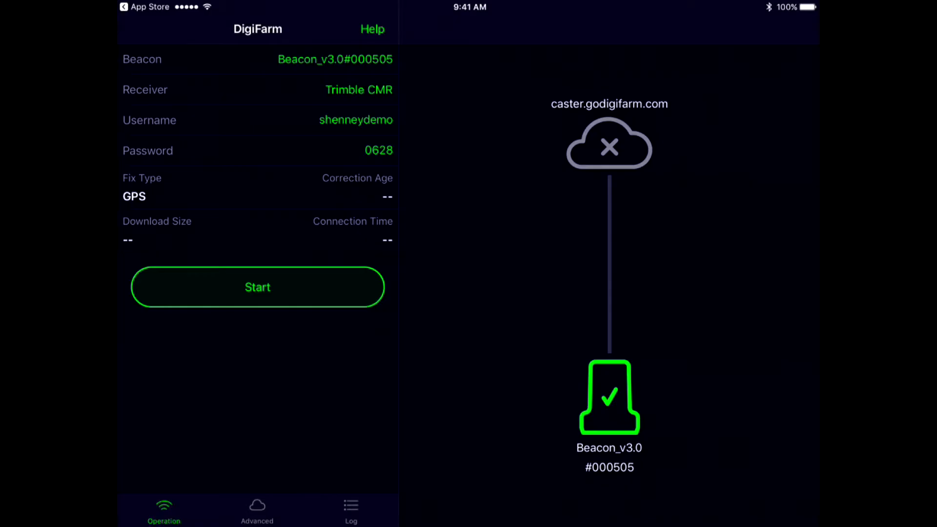
click(257, 511)
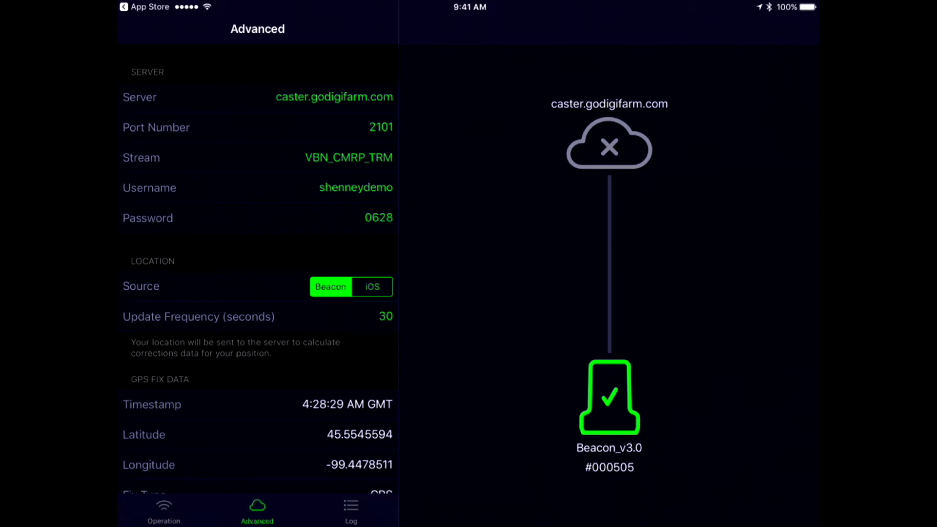
click(348, 157)
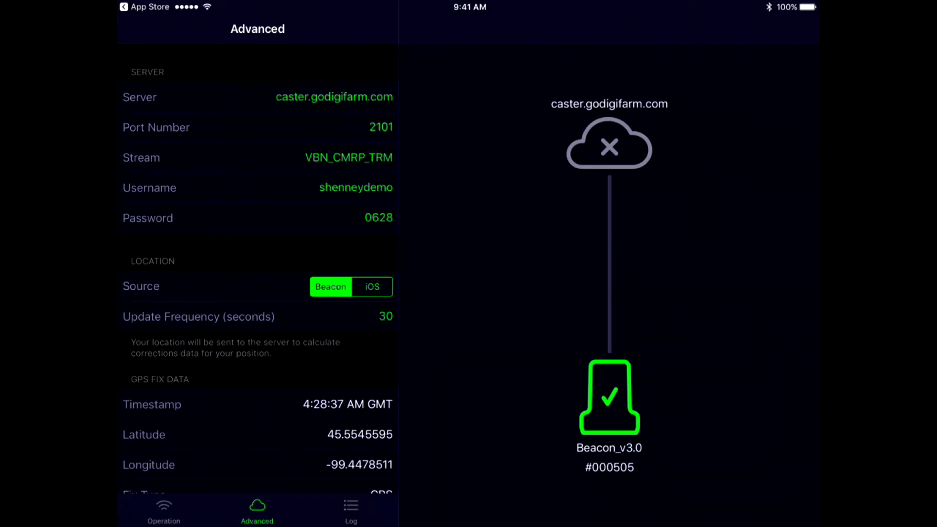
click(164, 509)
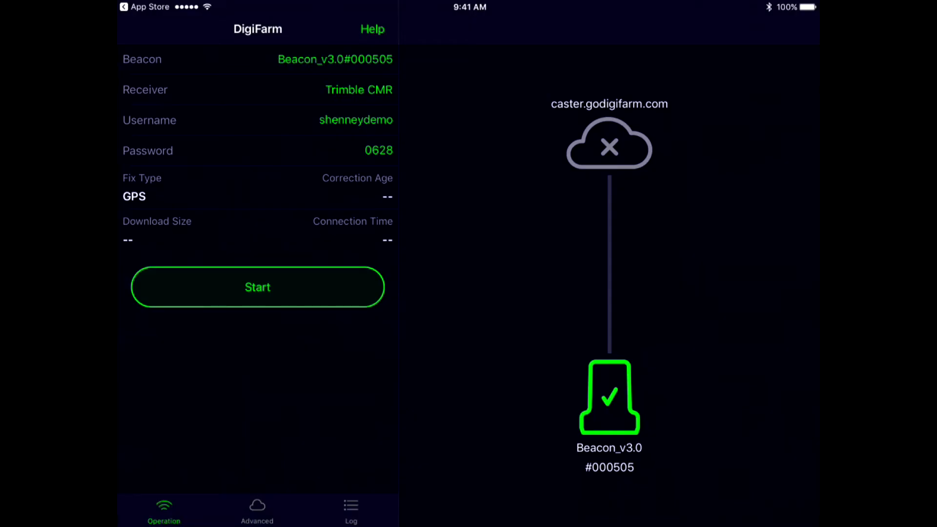
- Start the correction stream, check GPS fix data under Advanced, and return to Operation at RTK Fixed Integers
click(257, 287)
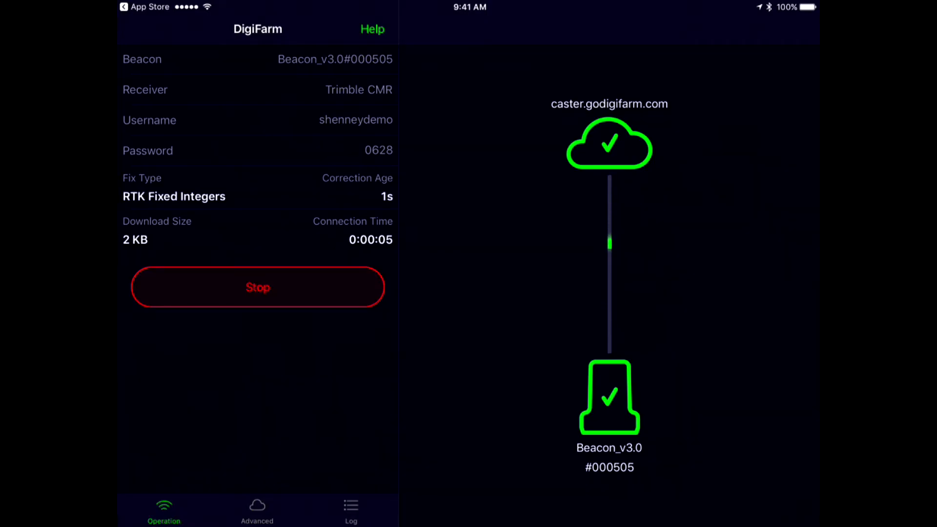
click(256, 509)
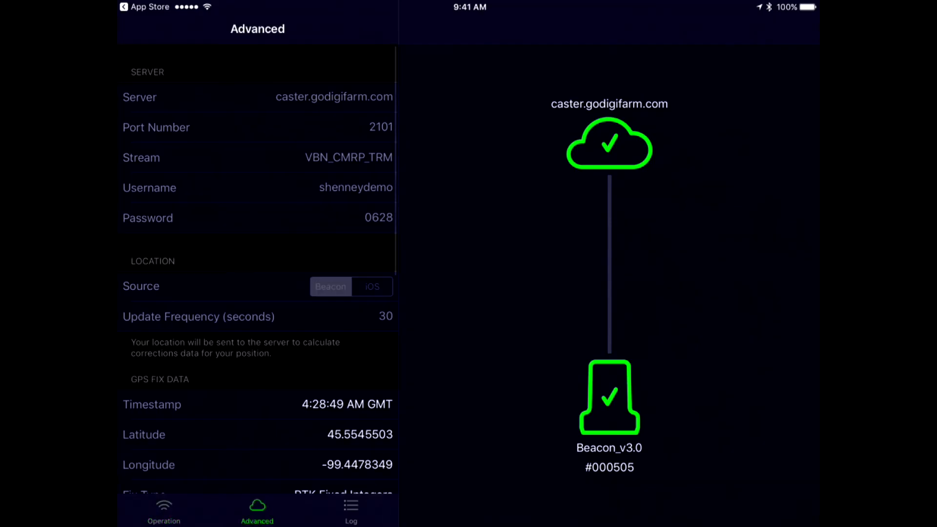
scroll(down, 3)
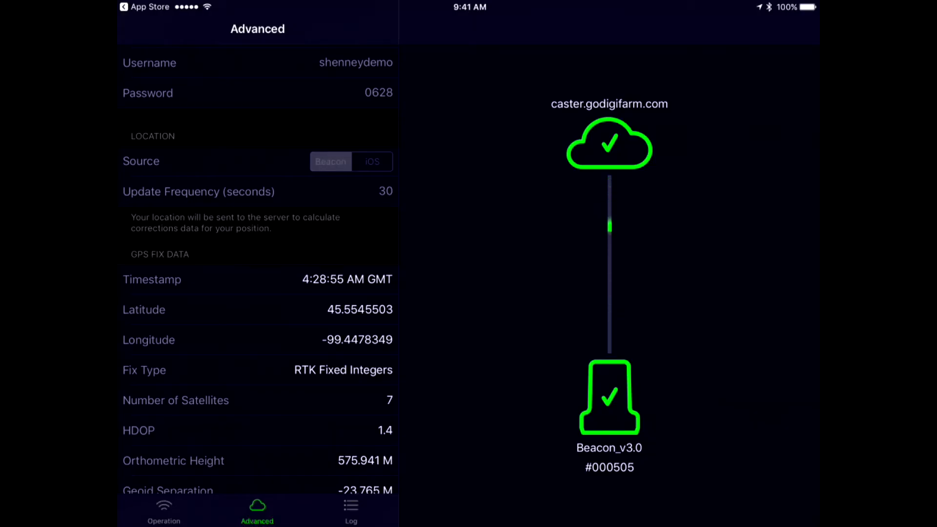
click(164, 509)
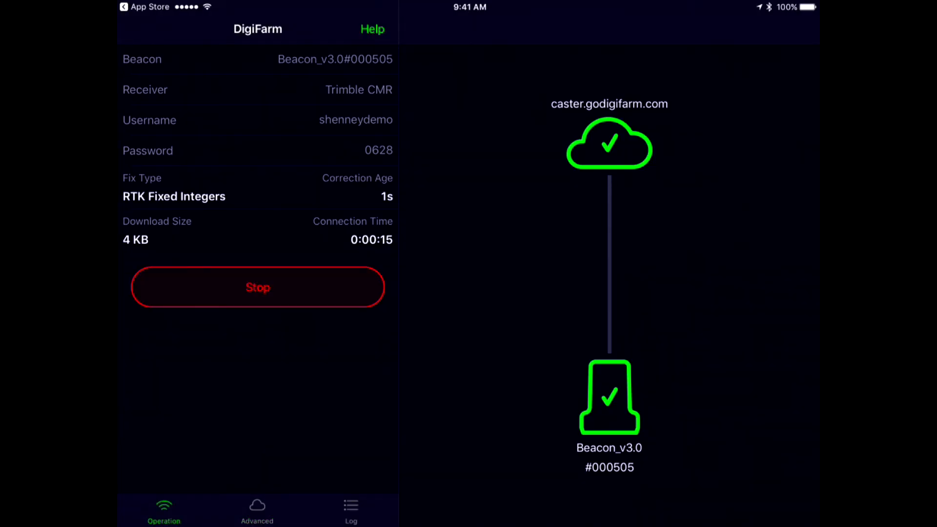